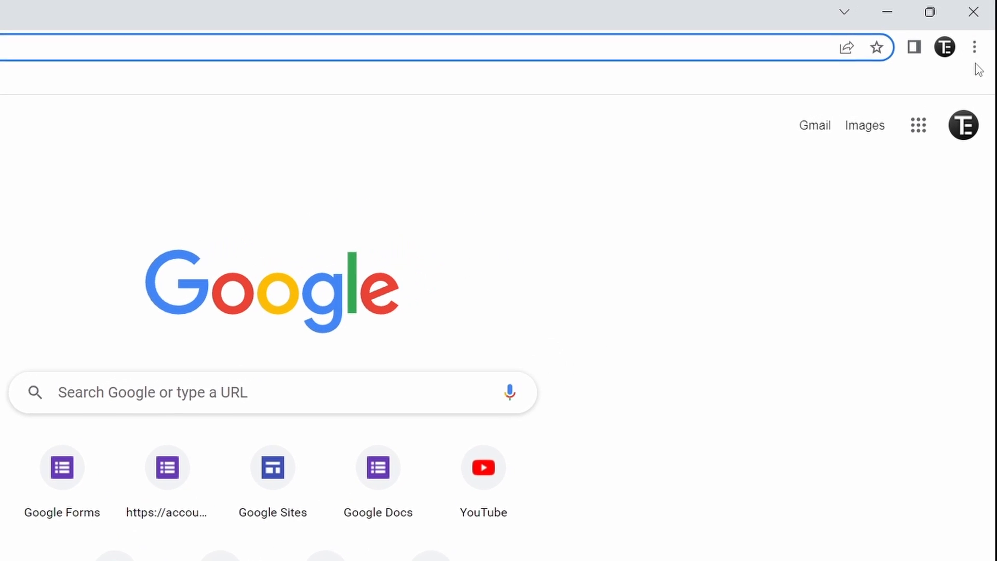
Step: Open Chrome Settings from the three-dot menu, landing on You and Google
click(970, 46)
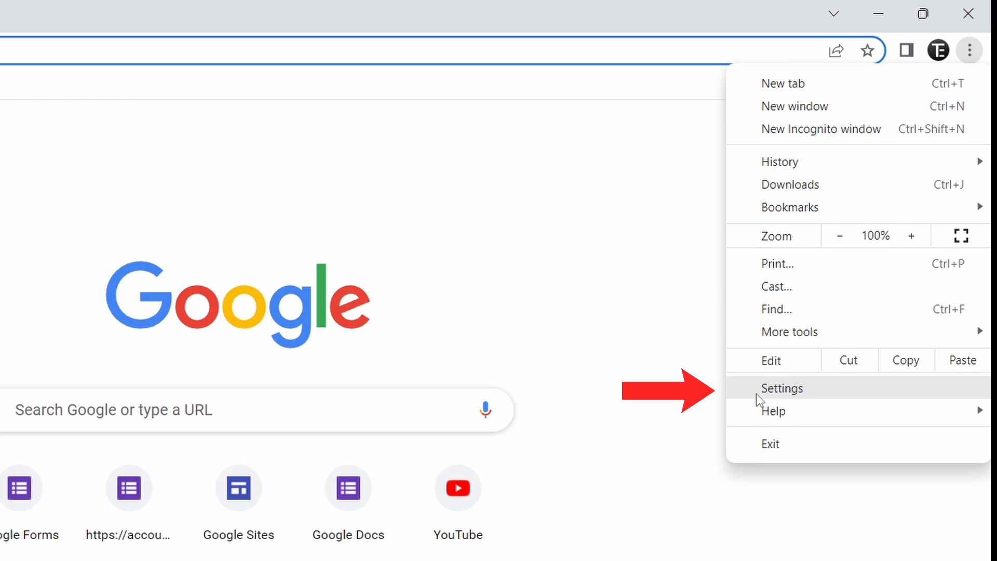
click(781, 389)
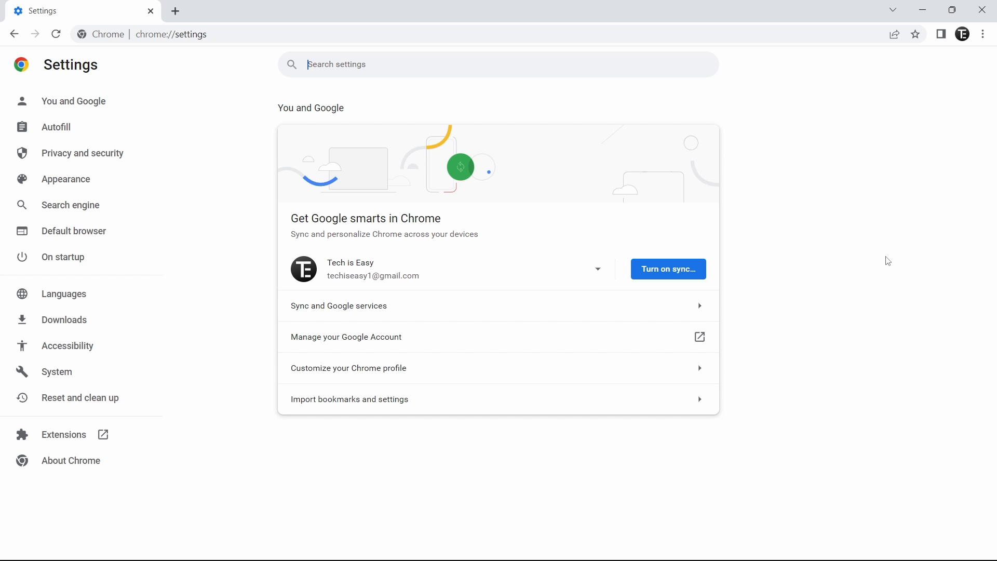
mouse_move(164, 91)
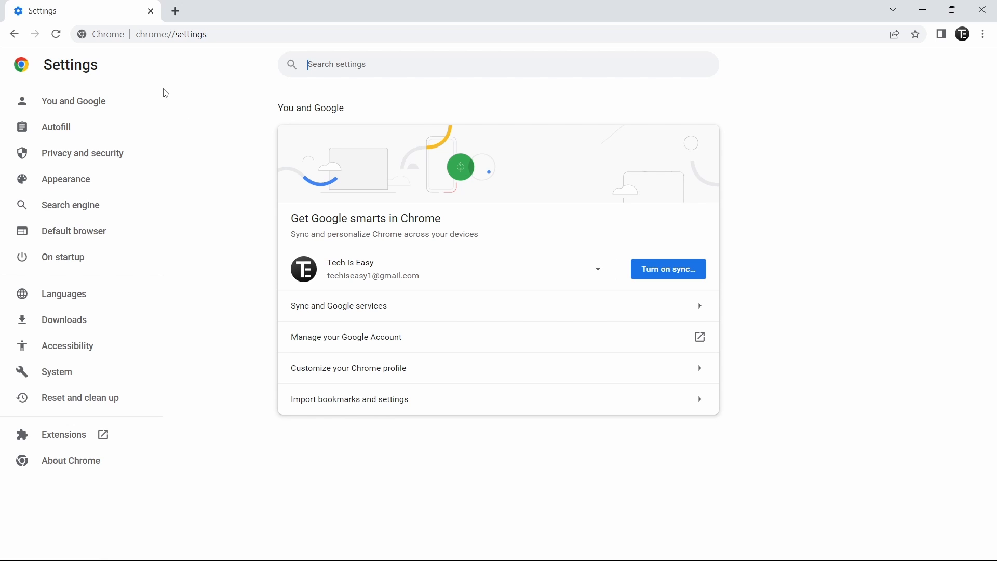
mouse_move(157, 136)
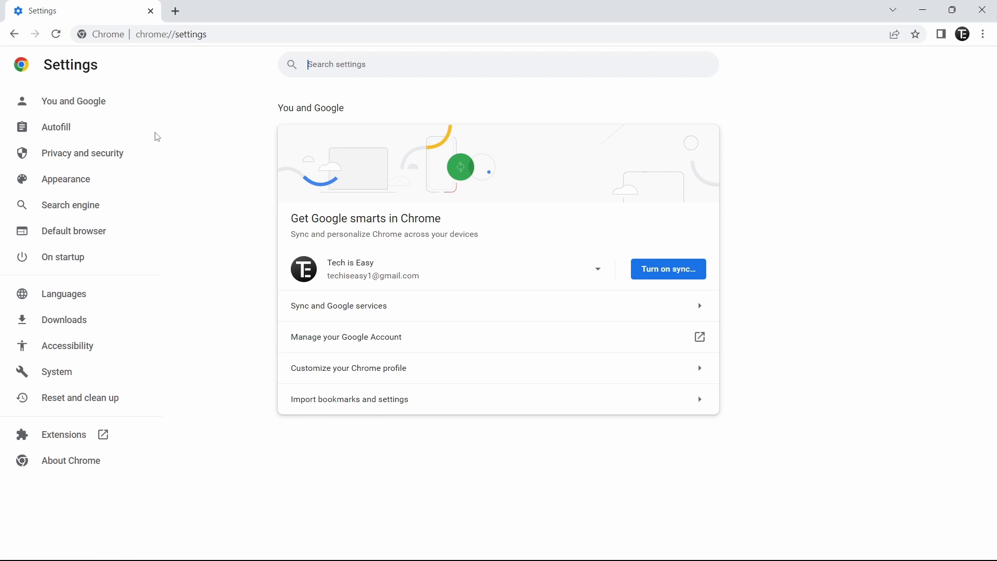
mouse_move(38, 134)
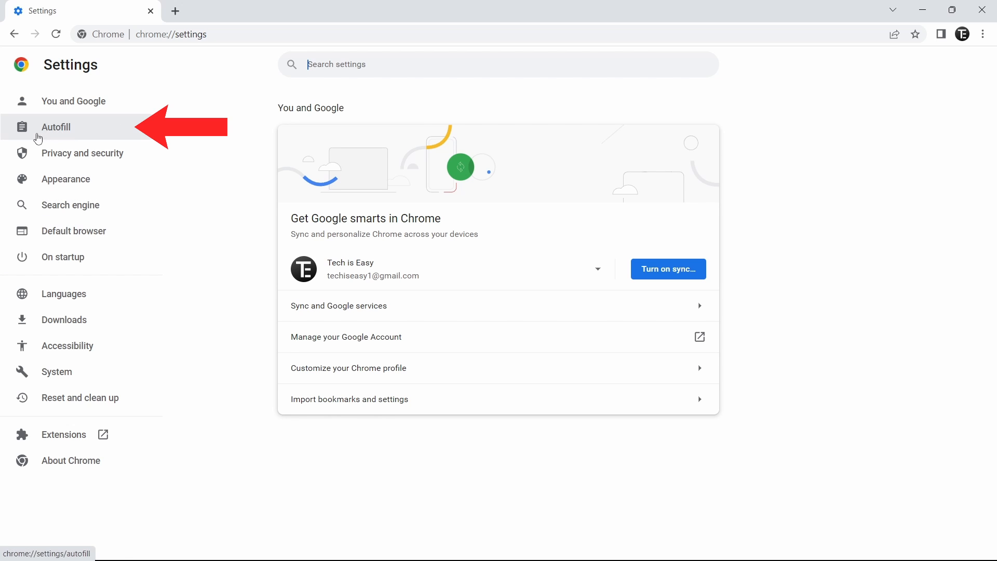
Step: Go to the Autofill section listing Password Manager, Payment methods and Addresses
click(55, 127)
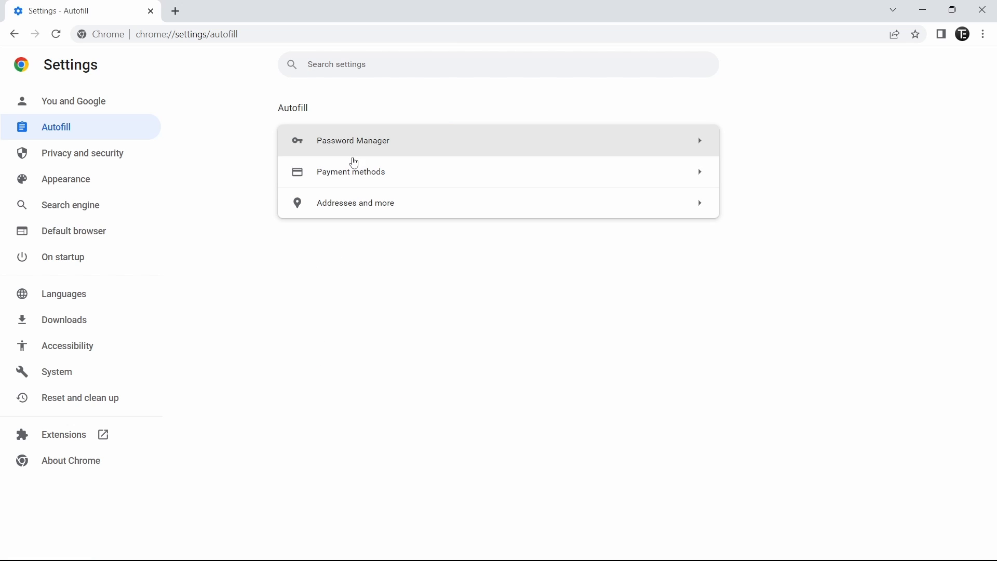
mouse_move(395, 203)
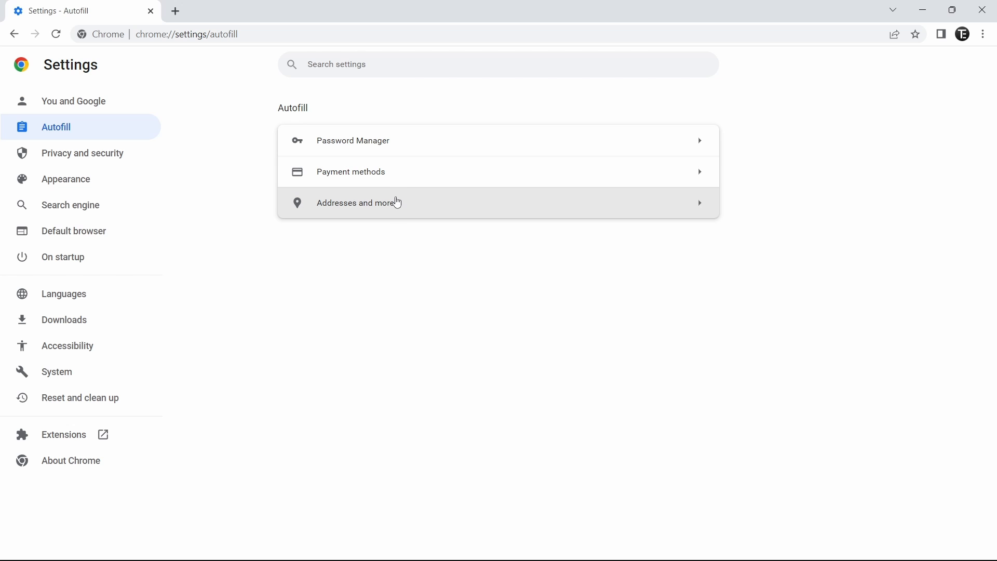
mouse_move(403, 258)
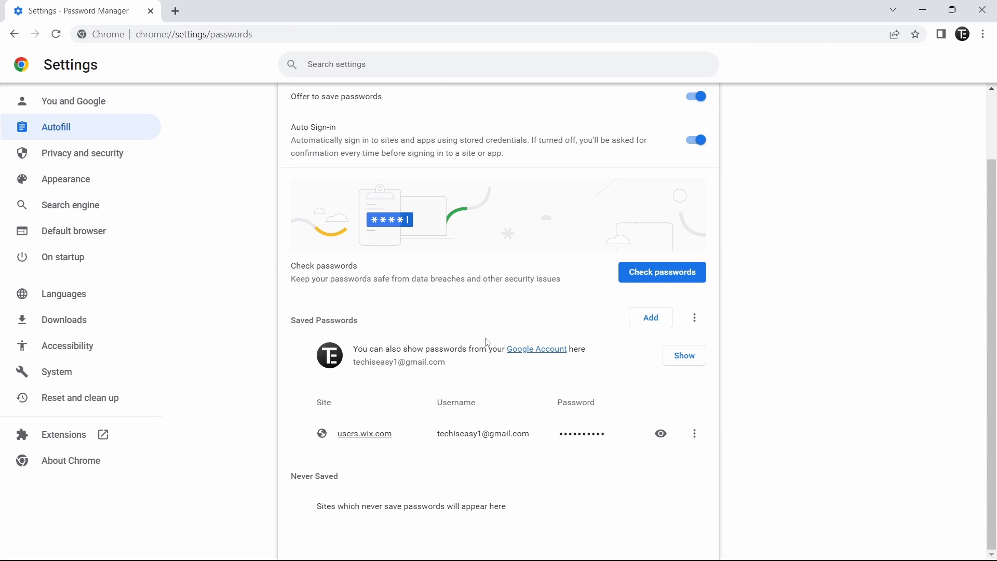
mouse_move(275, 451)
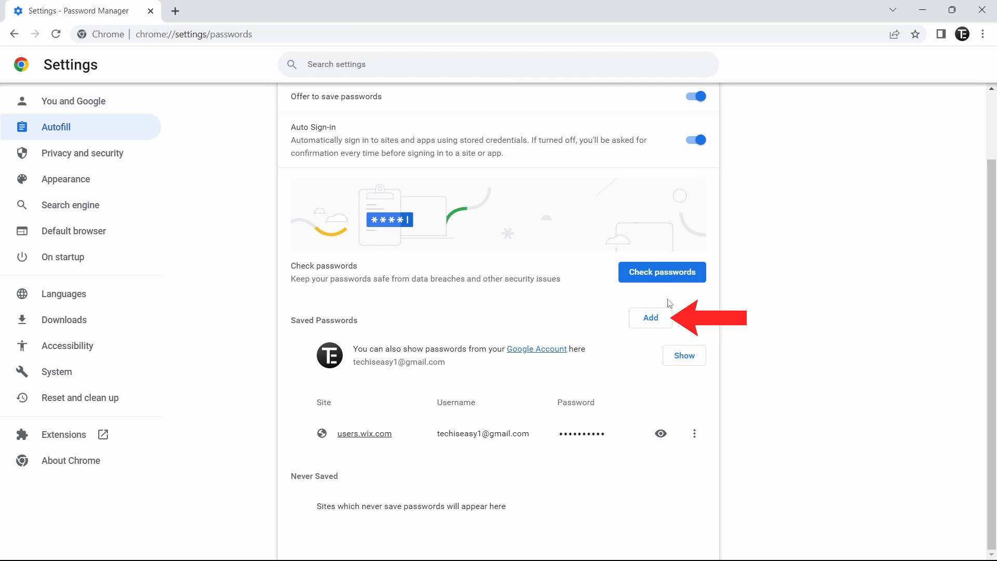
mouse_move(664, 319)
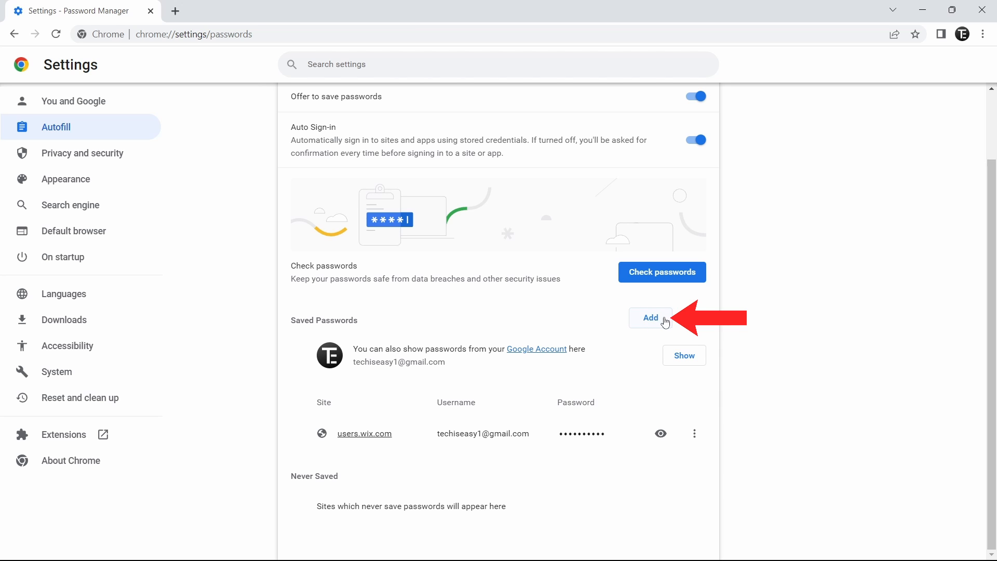
Step: Save a new instagram.com password with username 'techiseasyyt'
click(650, 318)
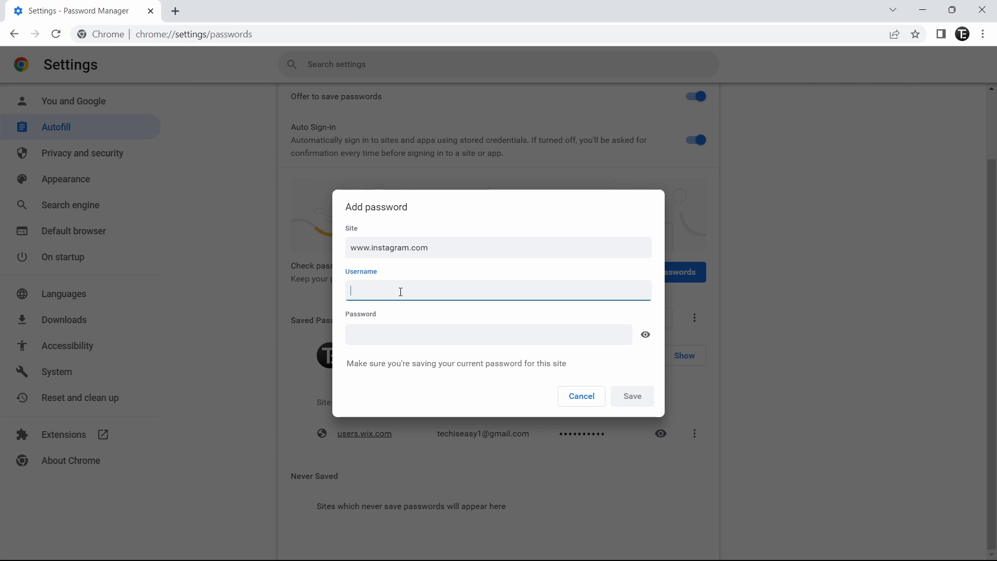
mouse_move(384, 291)
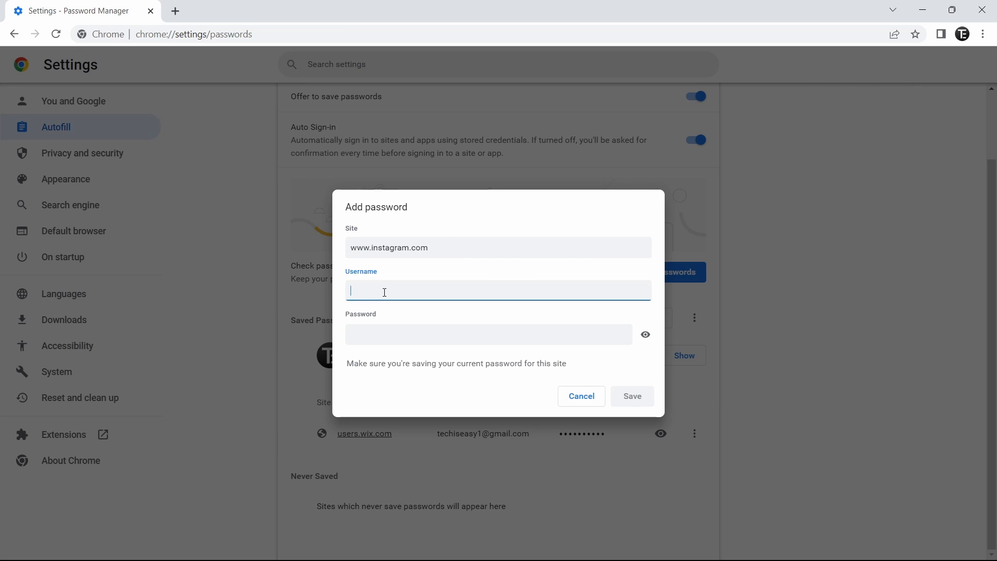
text(techiseasyyt)
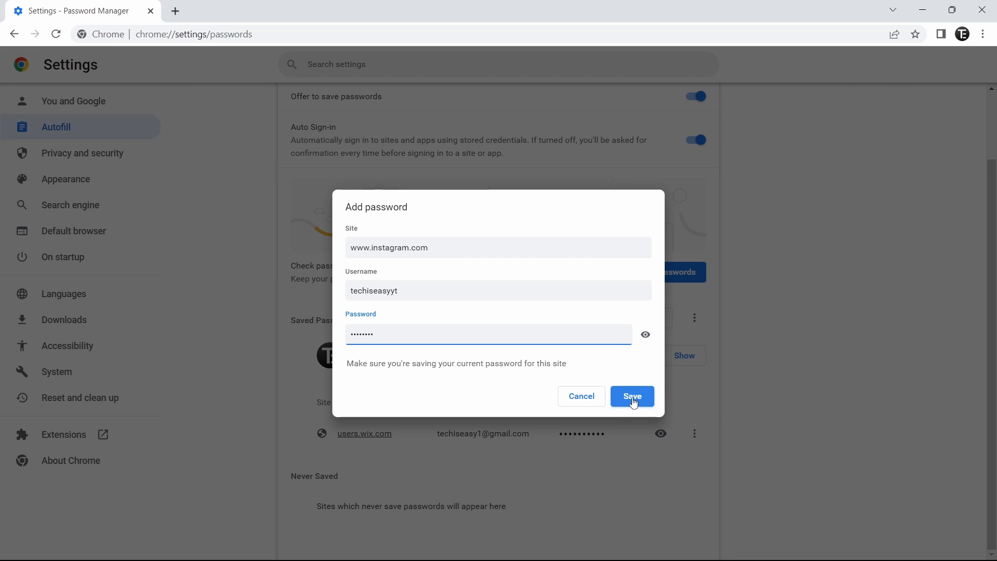
click(633, 397)
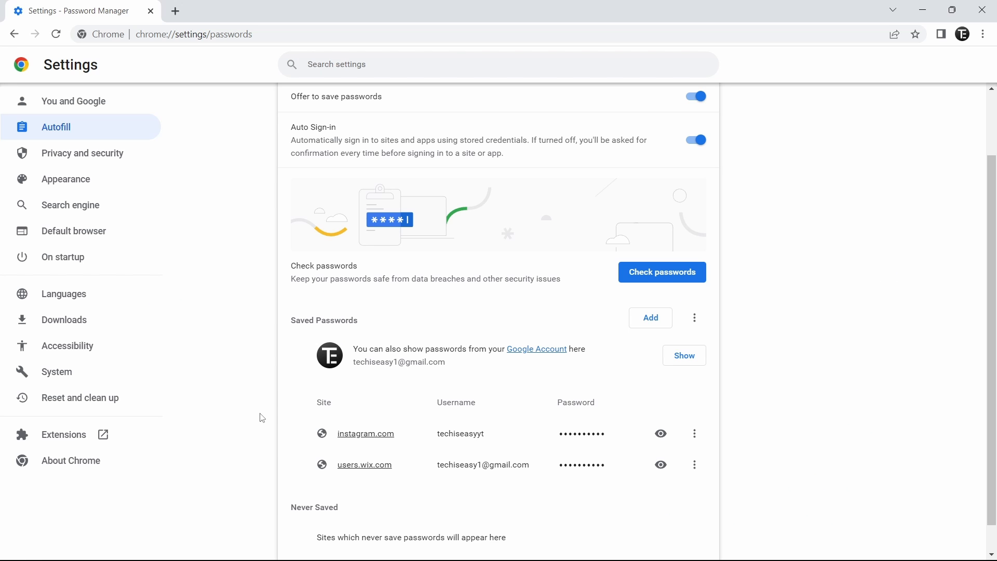
mouse_move(350, 440)
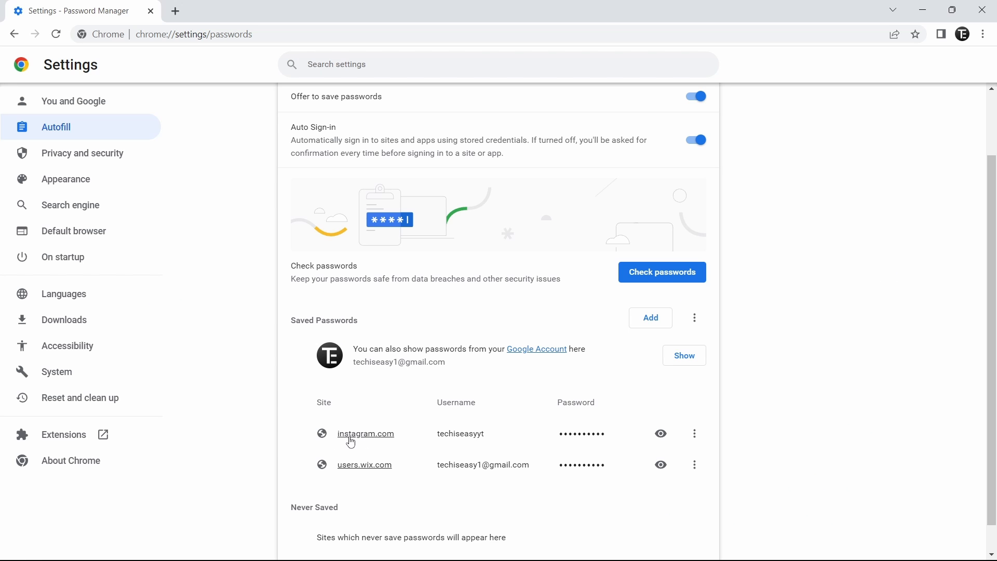
Step: Open instagram.com from the saved entry and log in with the autofilled credentials
click(365, 433)
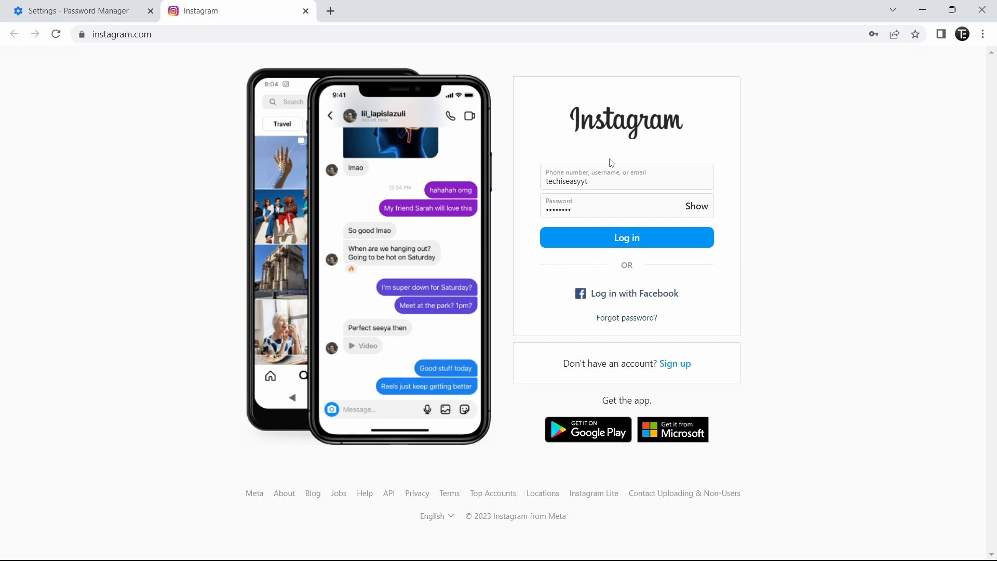
mouse_move(576, 196)
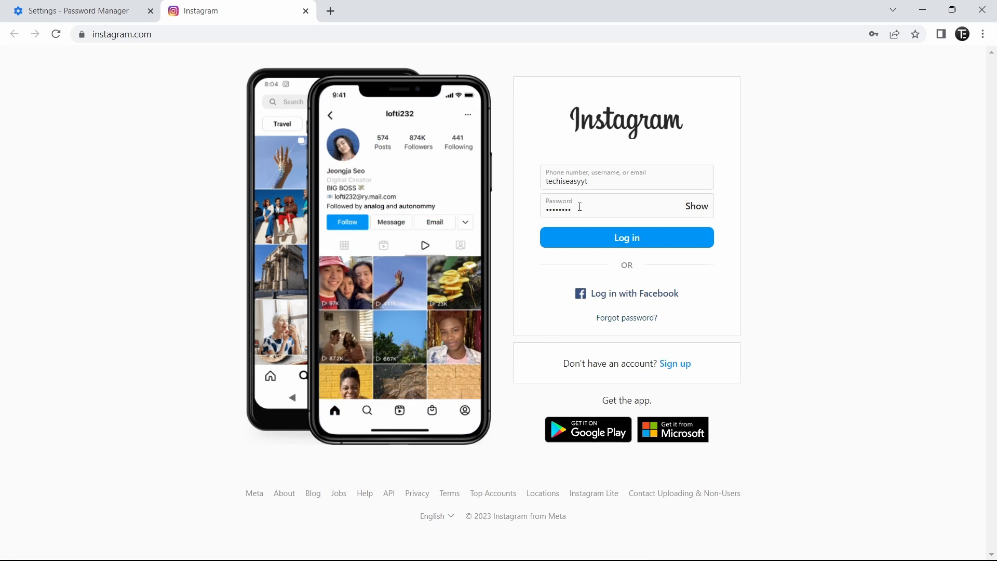
click(627, 236)
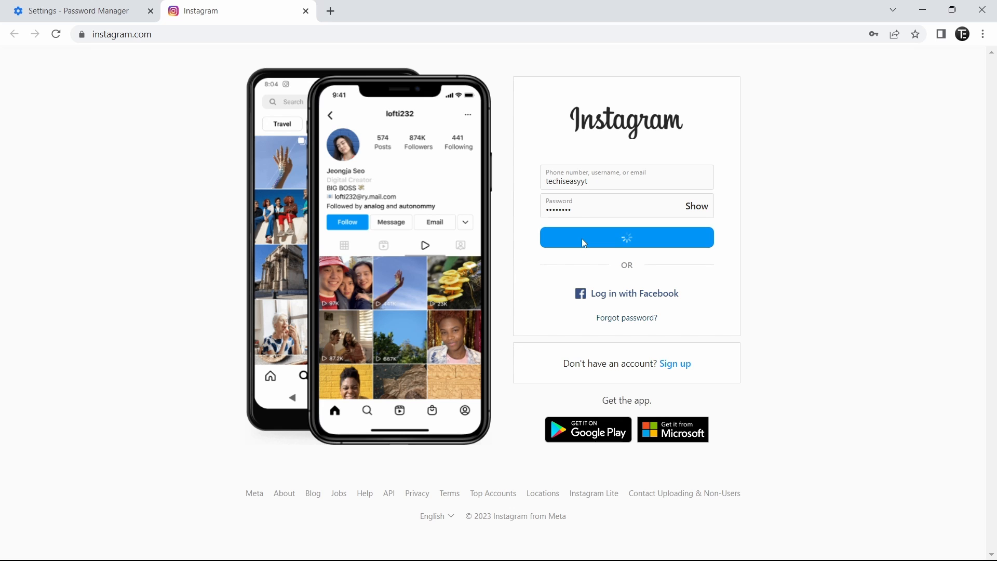
click(627, 237)
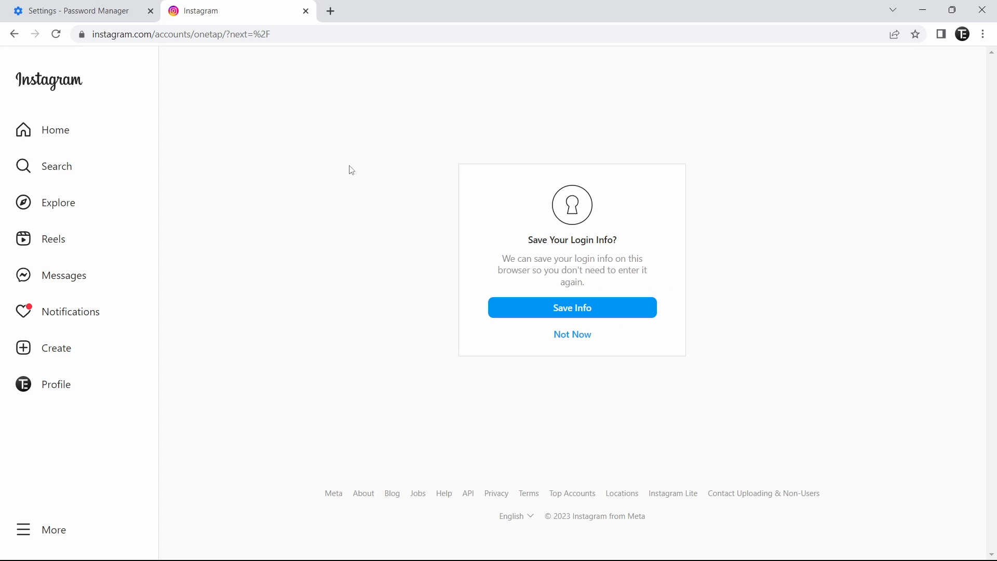
Step: Return to Password Manager and check the More actions menu on the instagram.com row
click(68, 11)
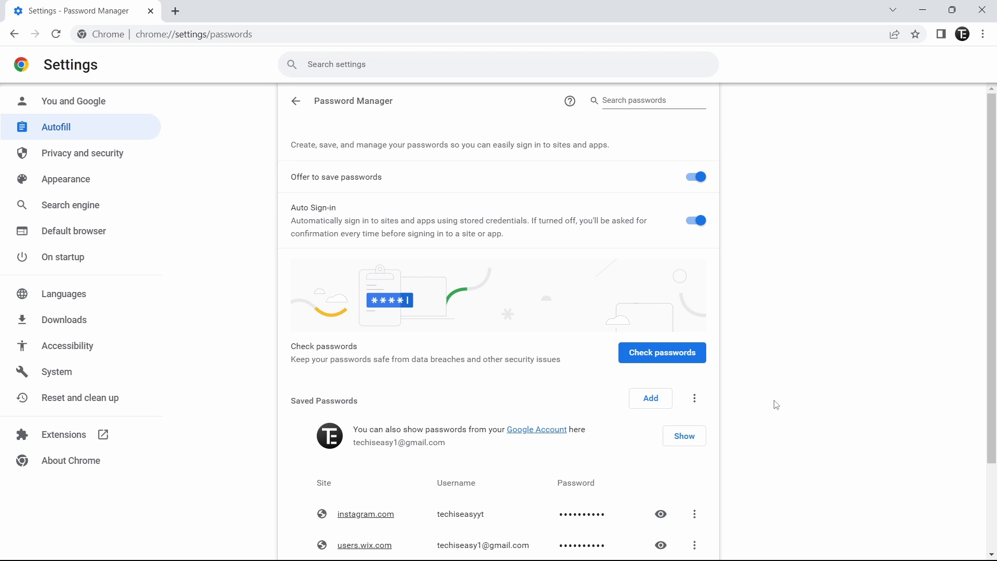
mouse_move(773, 504)
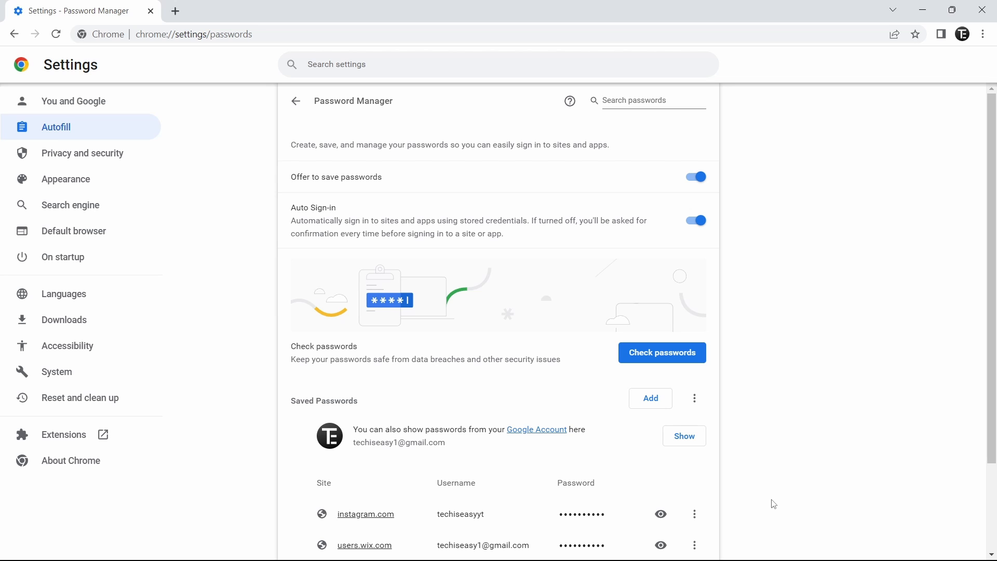
mouse_move(726, 519)
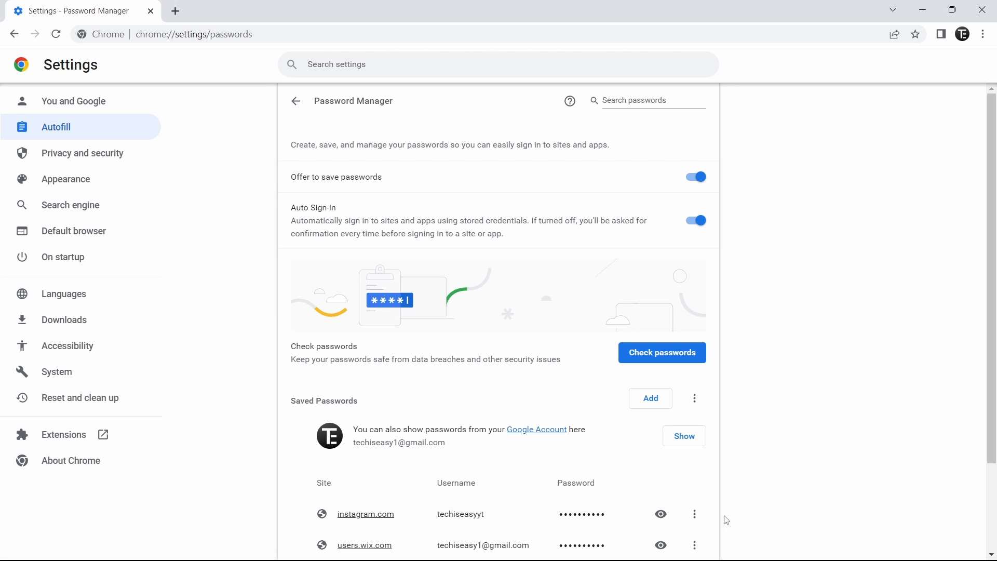
mouse_move(694, 514)
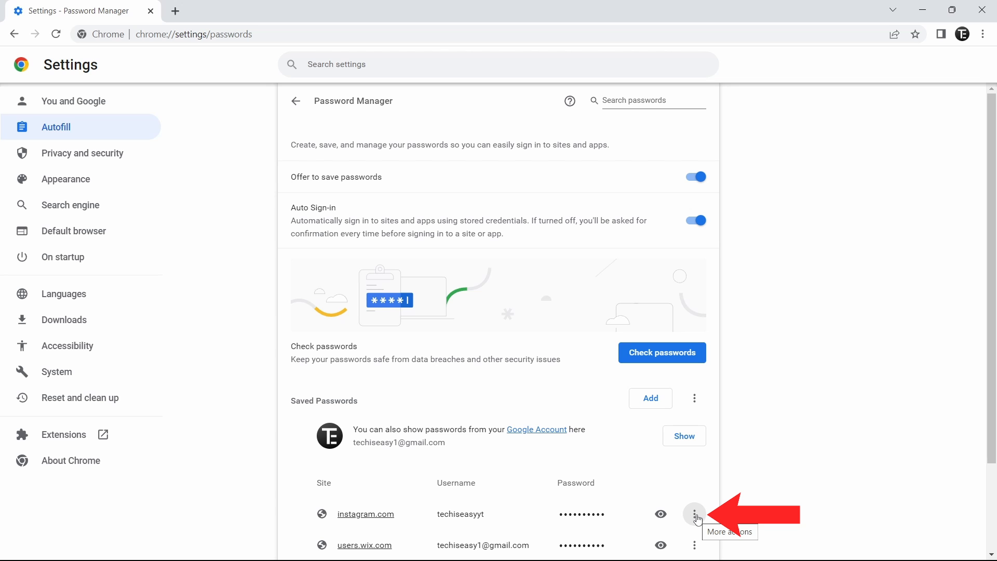
click(694, 513)
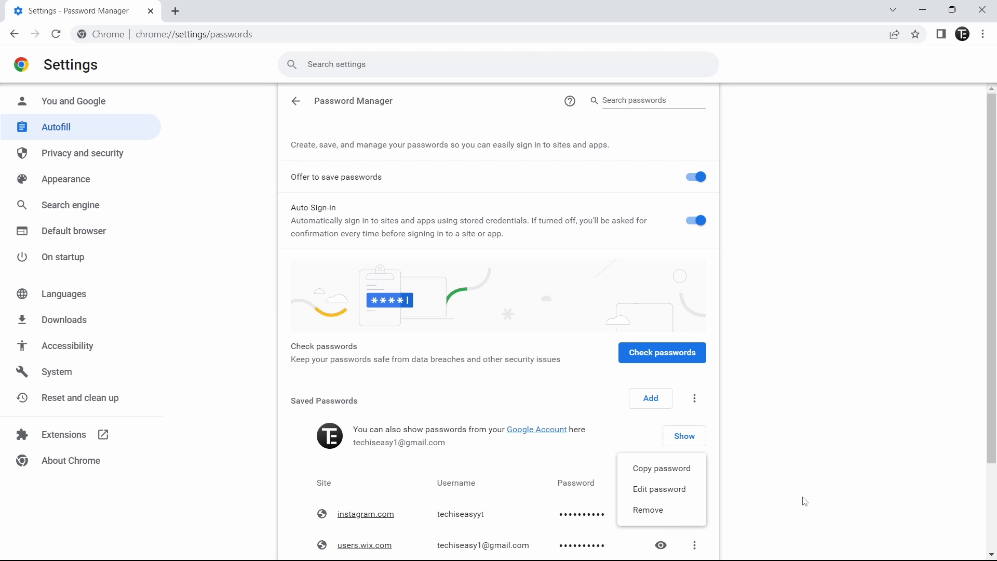
click(806, 214)
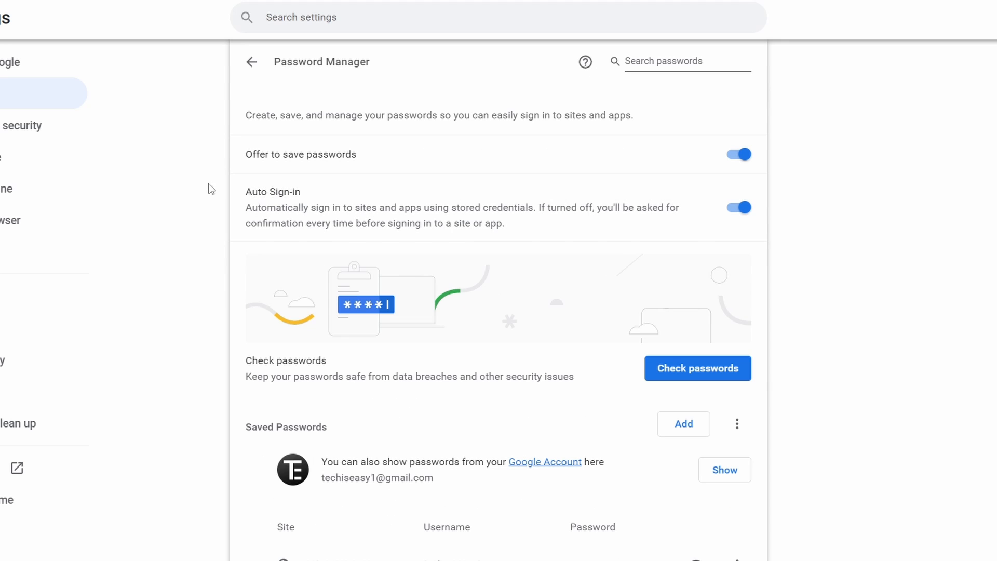
mouse_move(318, 197)
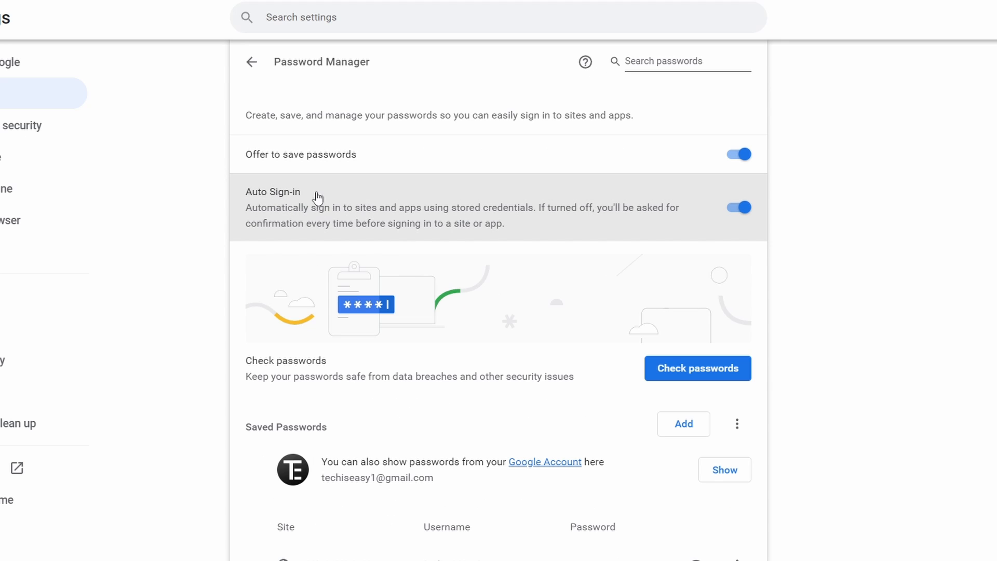
mouse_move(349, 202)
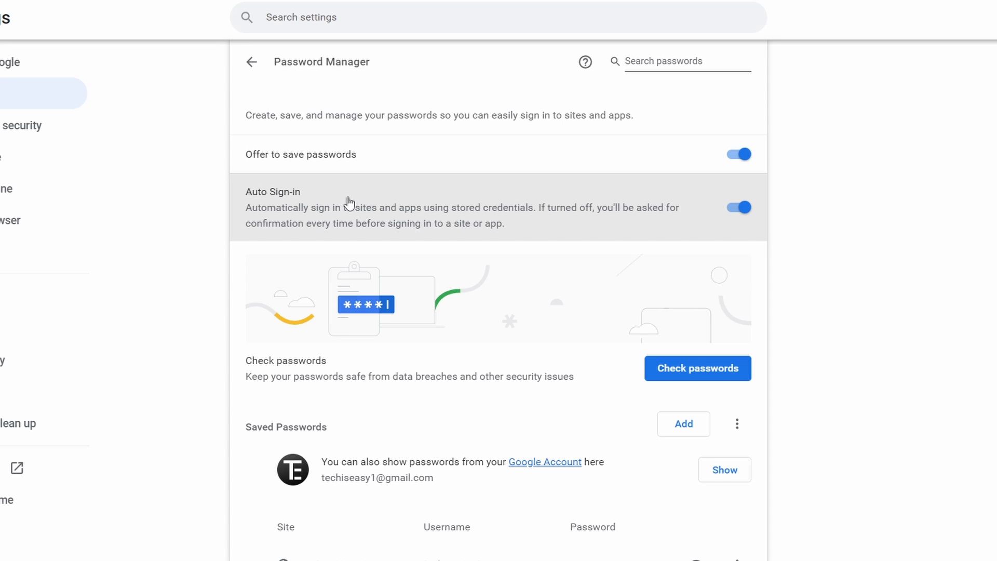
mouse_move(671, 240)
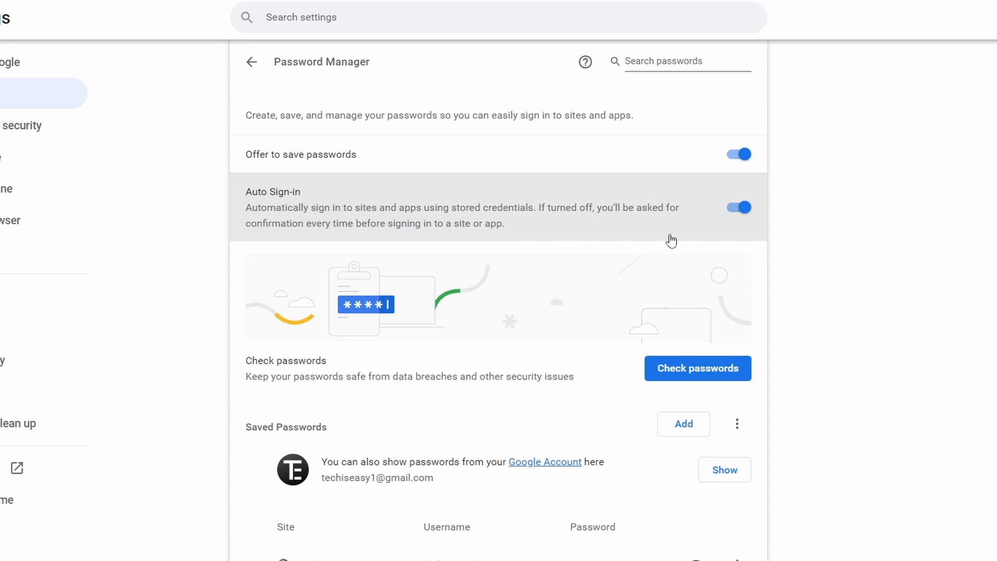
Step: Start a new address under Addresses and more for the ABC Road, Mumbai entry
click(250, 61)
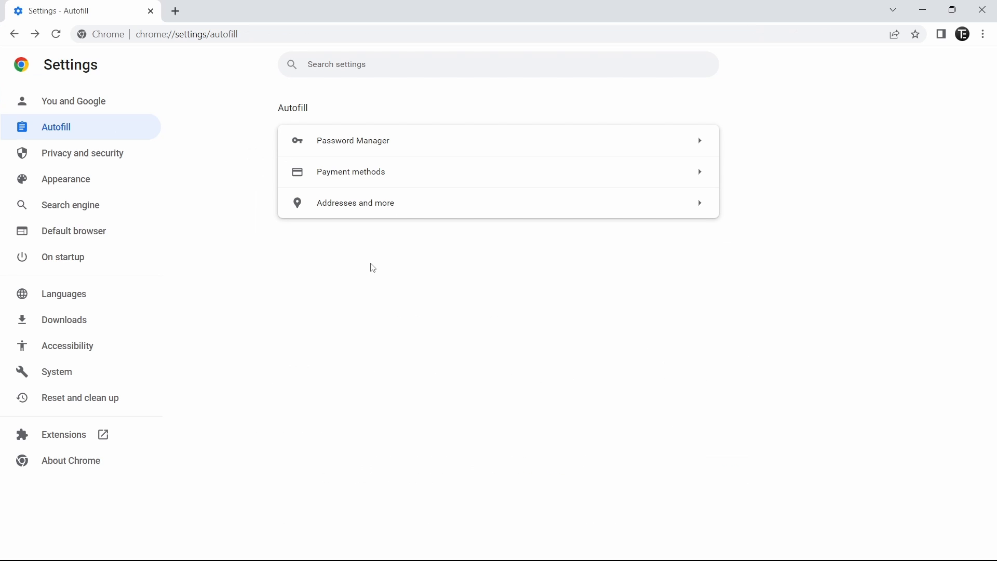
mouse_move(361, 212)
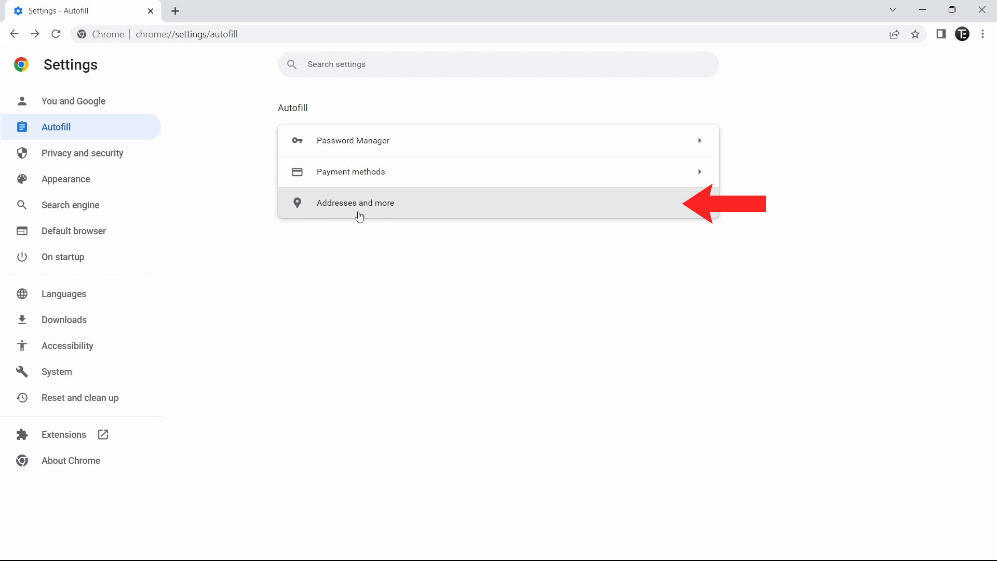
click(360, 204)
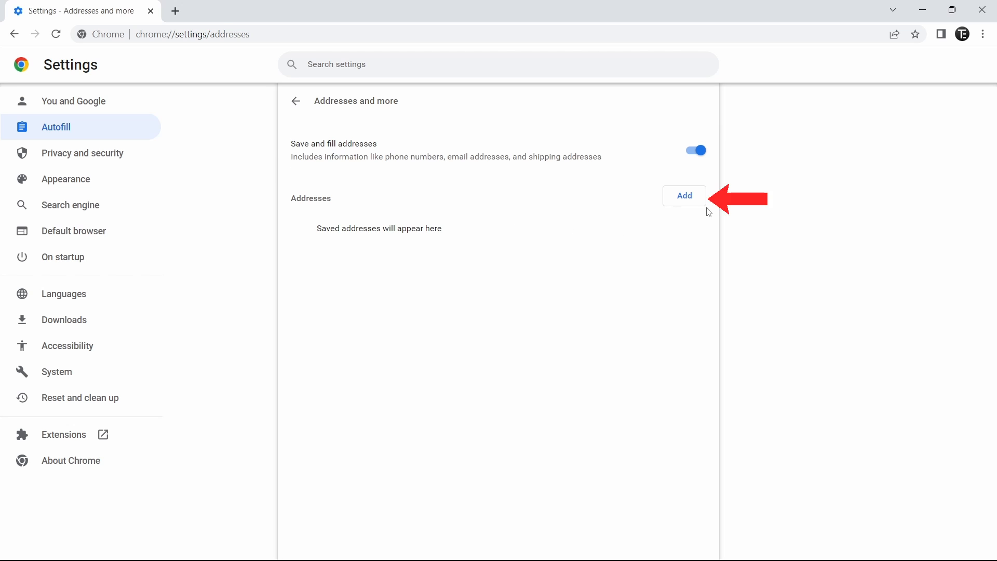
click(683, 195)
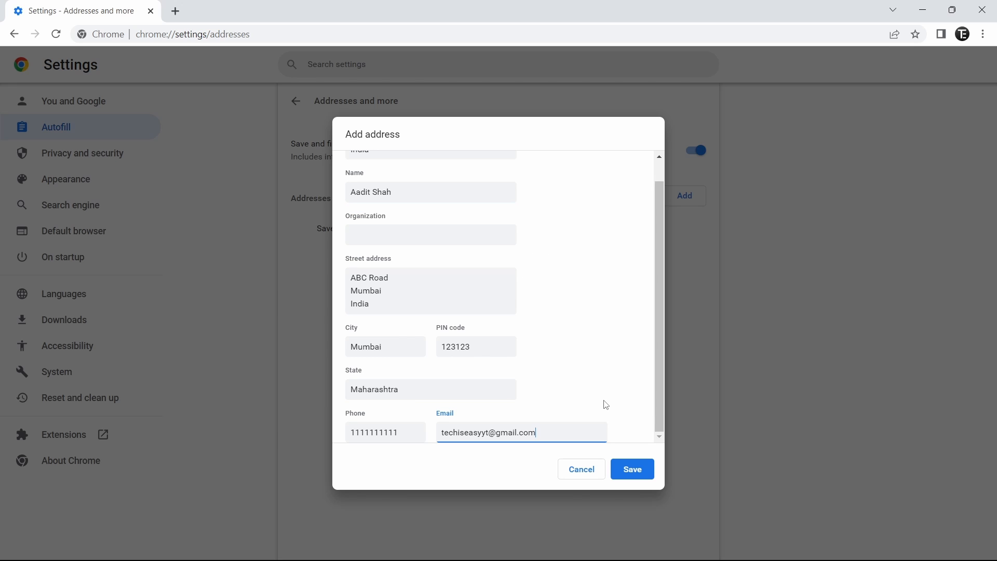
click(631, 468)
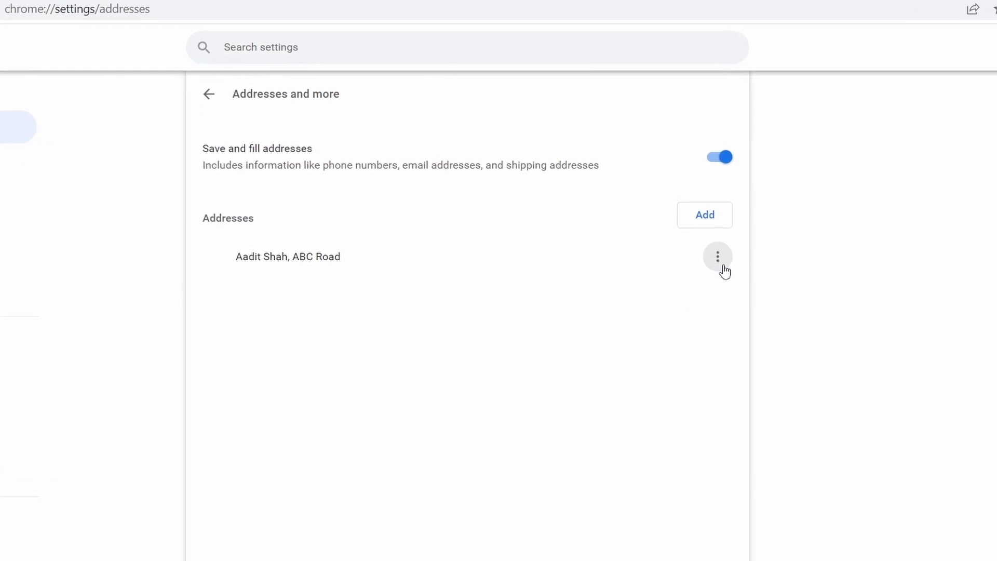
click(717, 256)
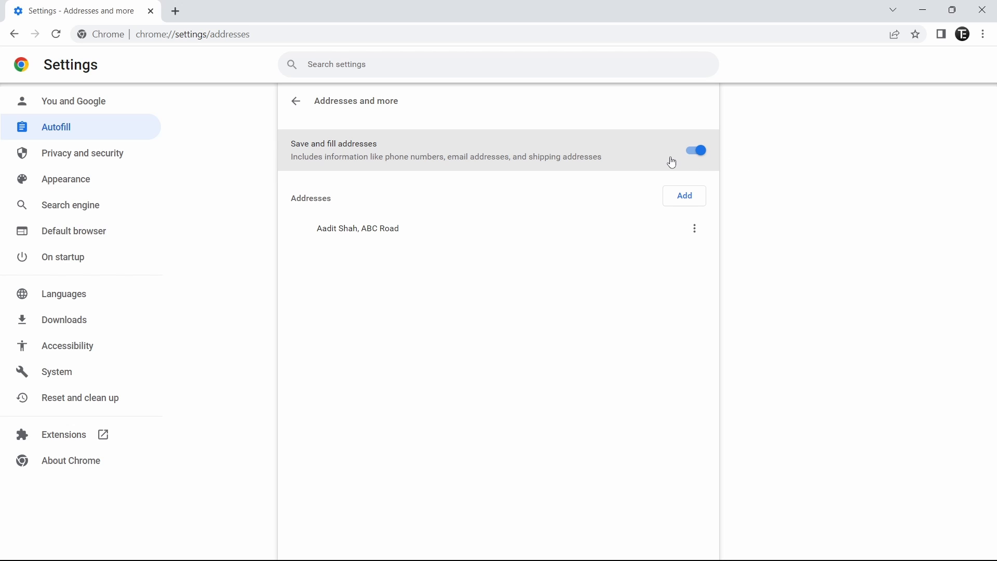
click(295, 100)
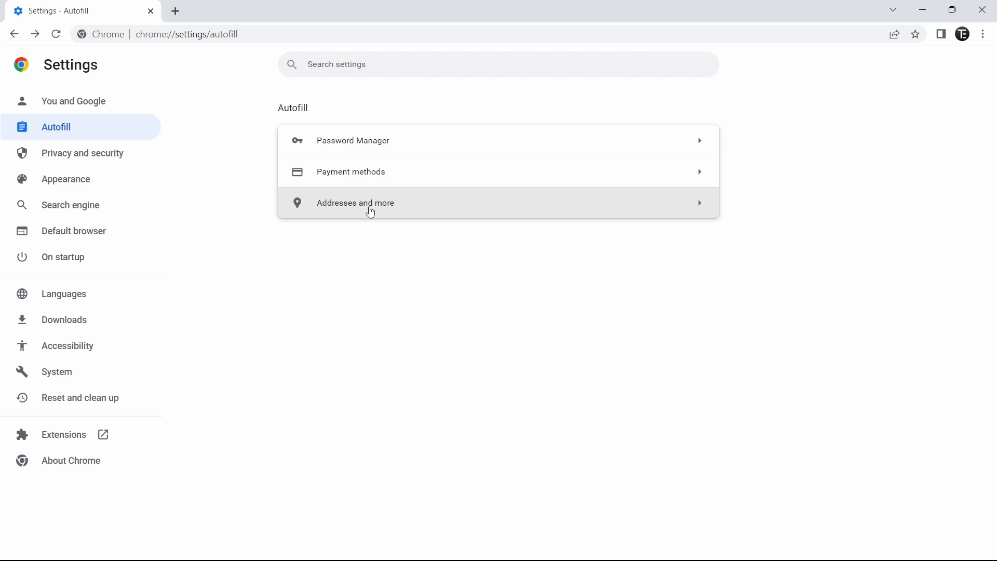
mouse_move(403, 178)
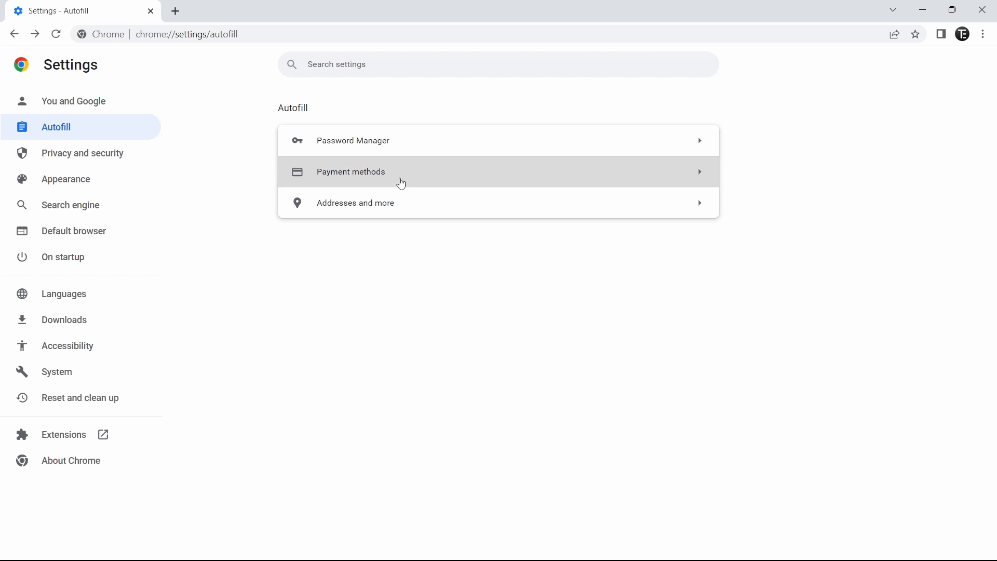
click(351, 172)
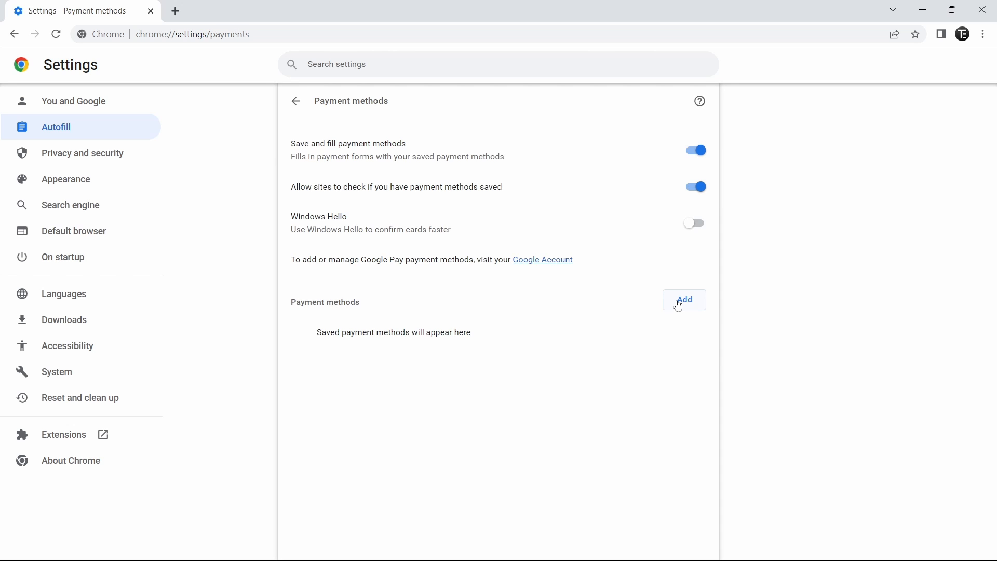
click(684, 299)
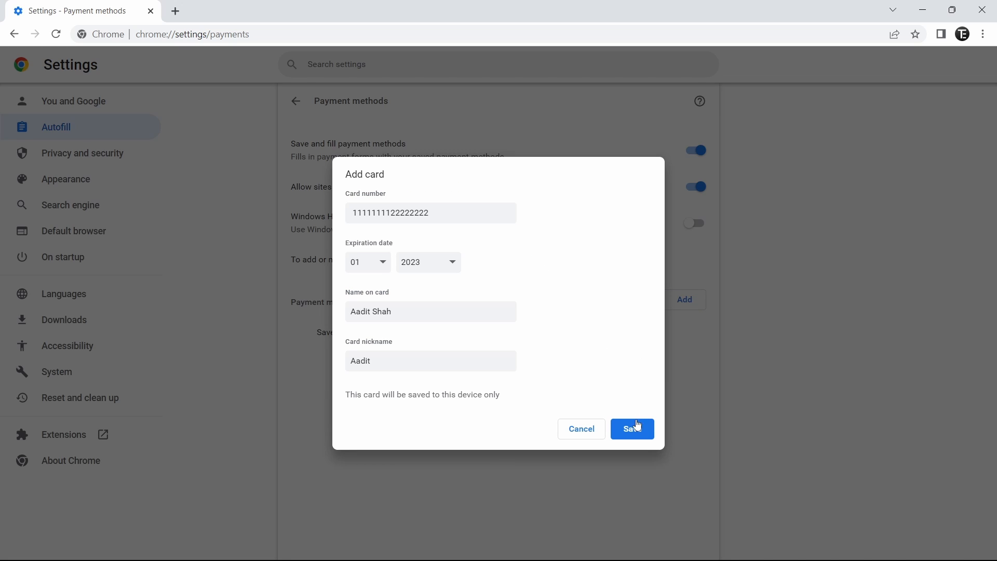
Step: Save the card ending 2222 expiring 01/2023 and return to the Autofill overview
click(632, 428)
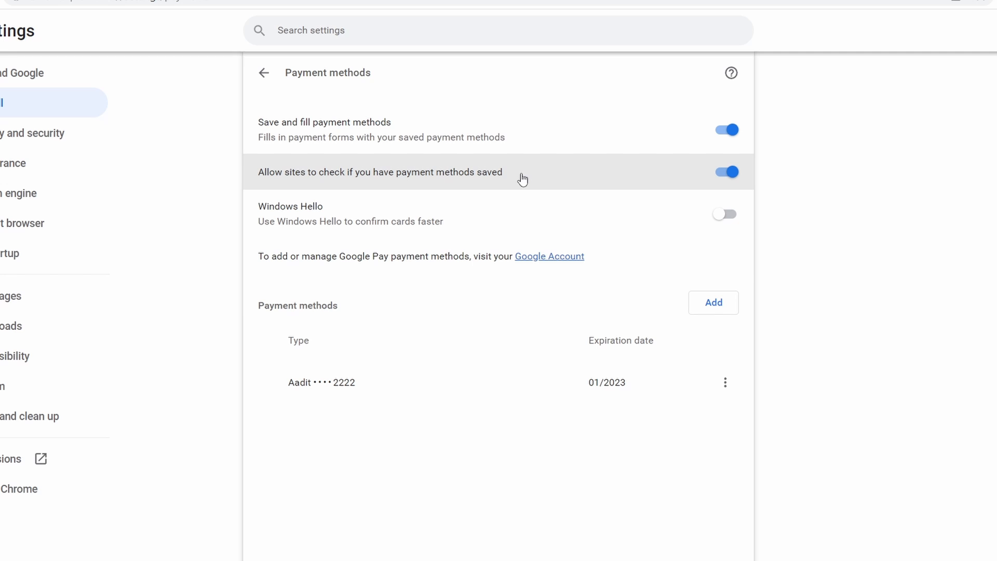
click(264, 73)
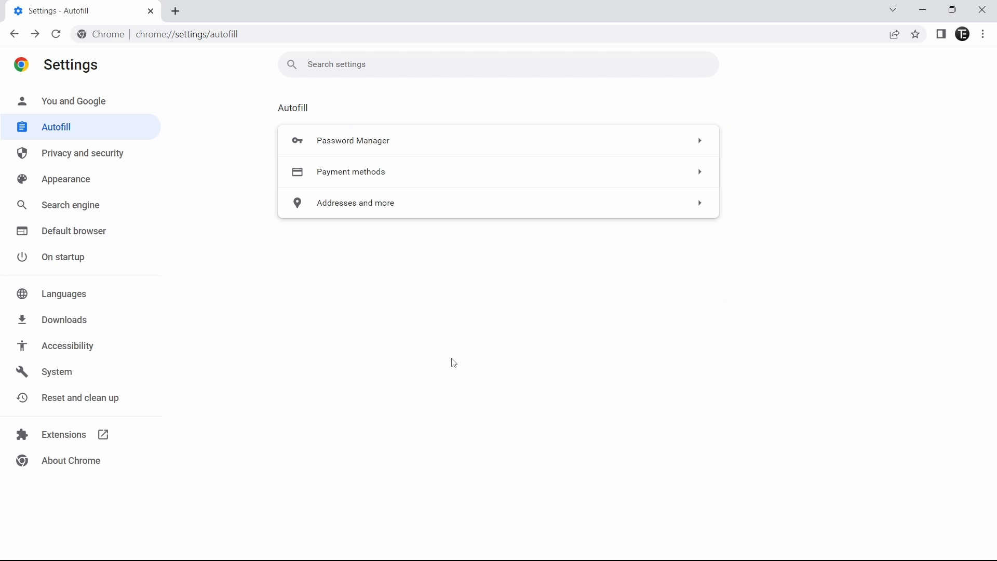